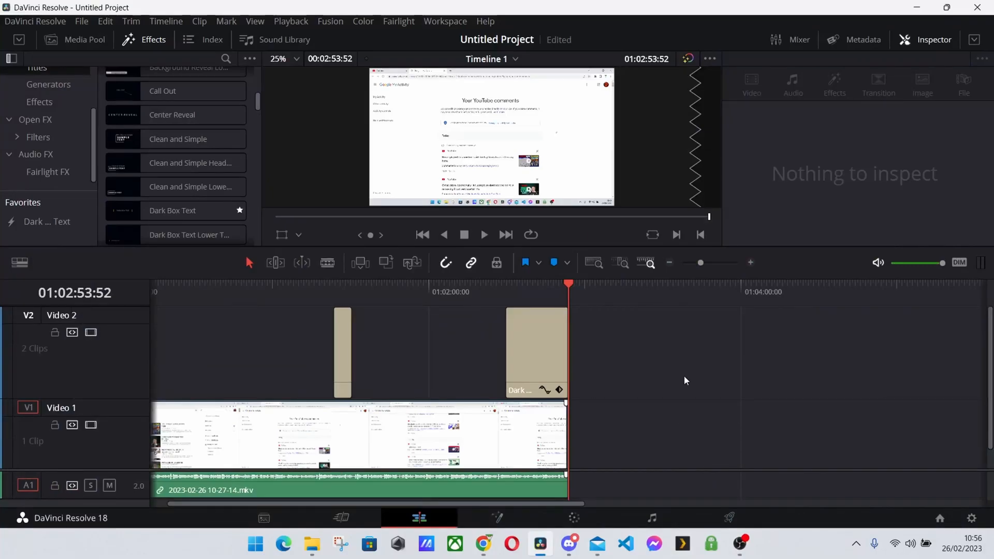
pyautogui.moveTo(157, 48)
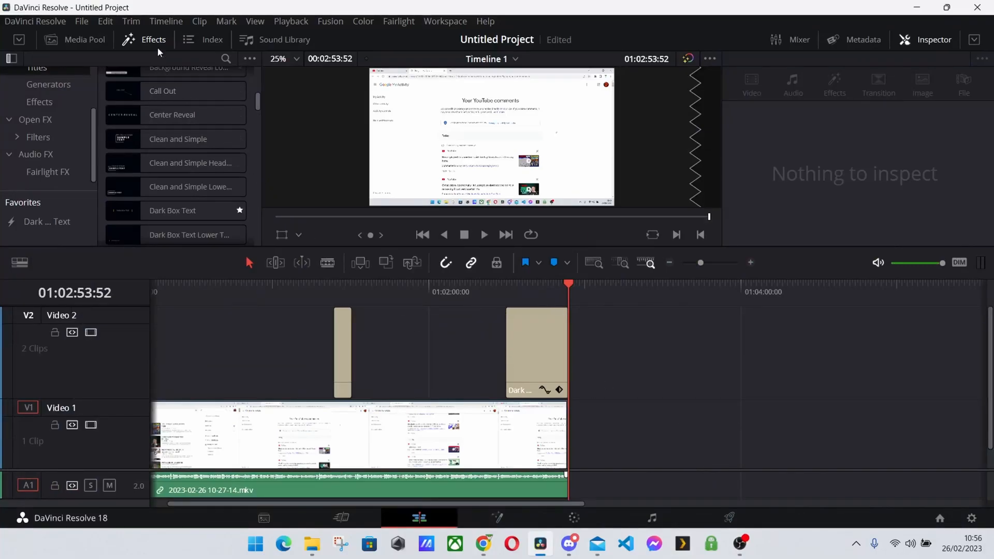
pyautogui.moveTo(702, 383)
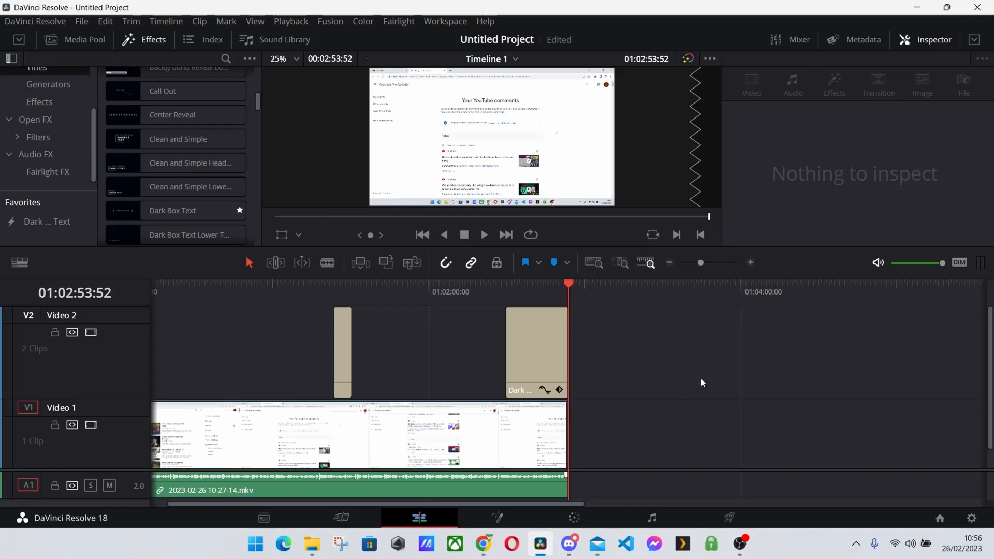
pyautogui.moveTo(709, 390)
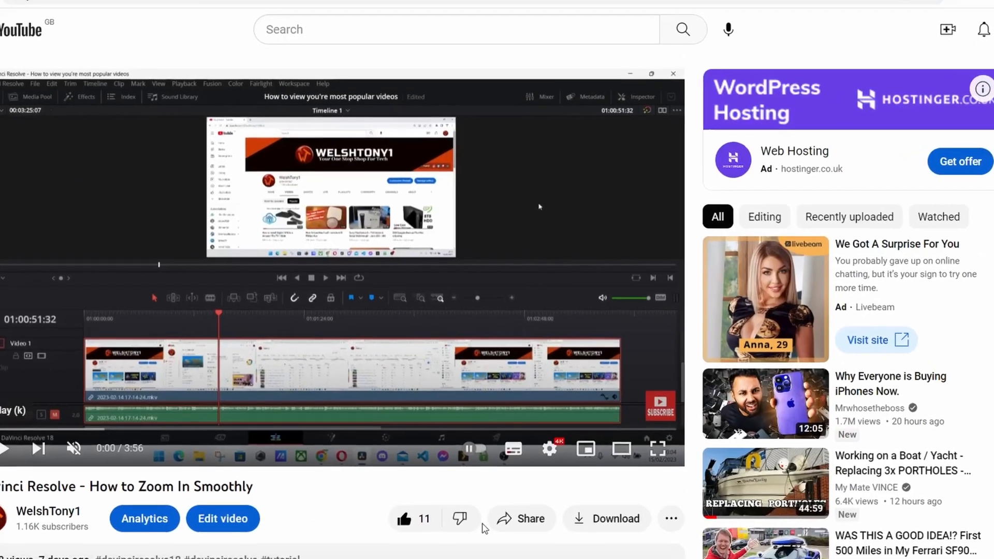
# Bring DaVinci Resolve to the front via its taskbar icon, leaving the YouTube tutorial
pyautogui.click(549, 449)
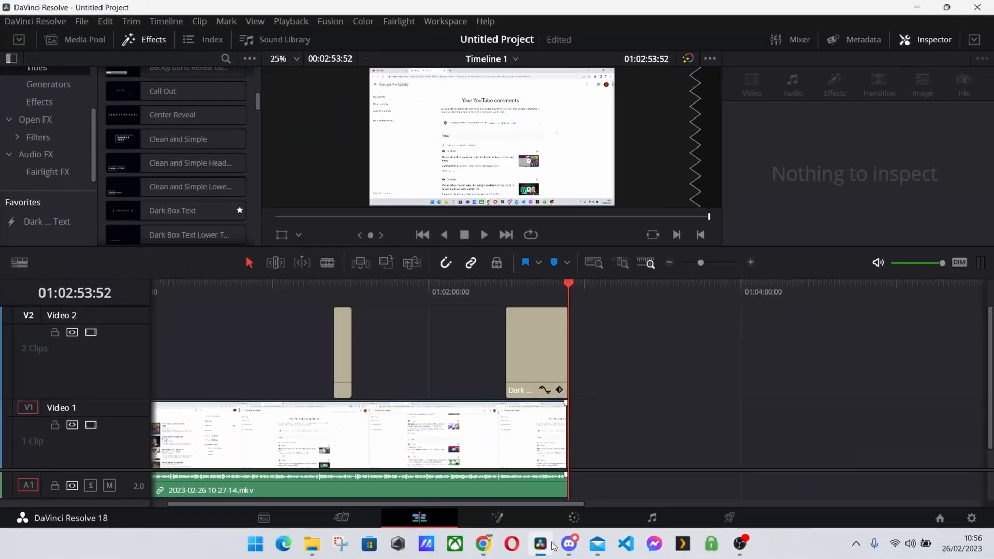
pyautogui.moveTo(612, 418)
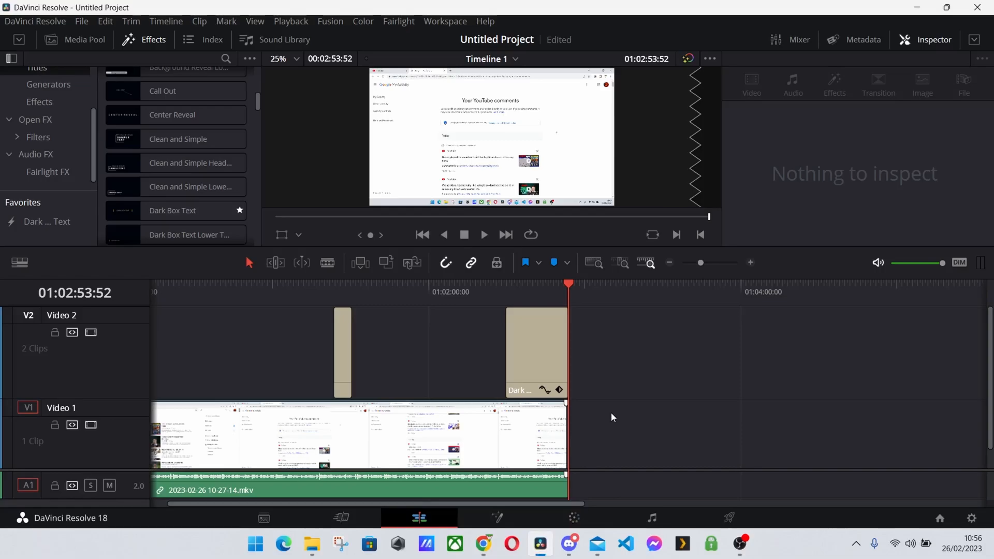
# Switch to the Deliver page, showing 1920x1080, 60 fps MP4 H.264 render settings
pyautogui.click(728, 518)
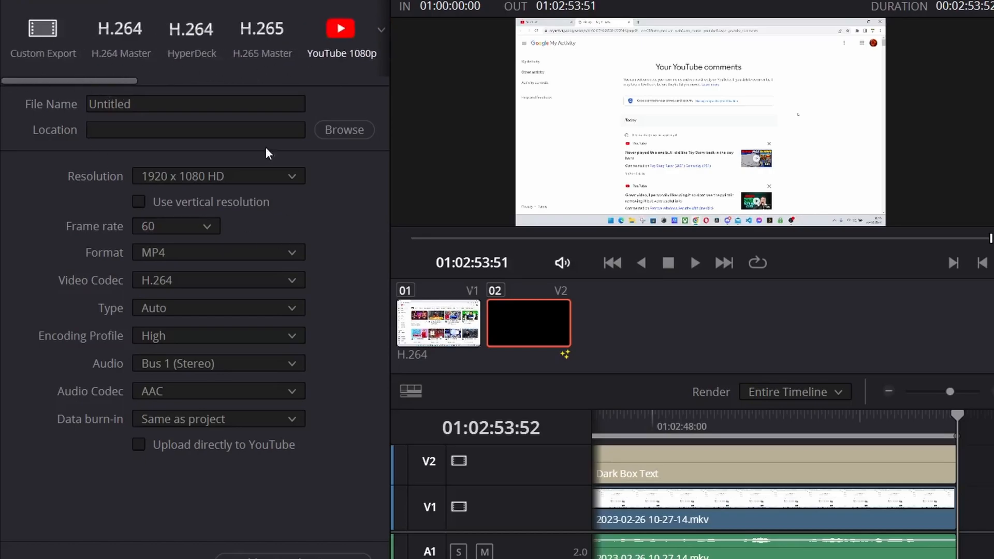
pyautogui.moveTo(326, 277)
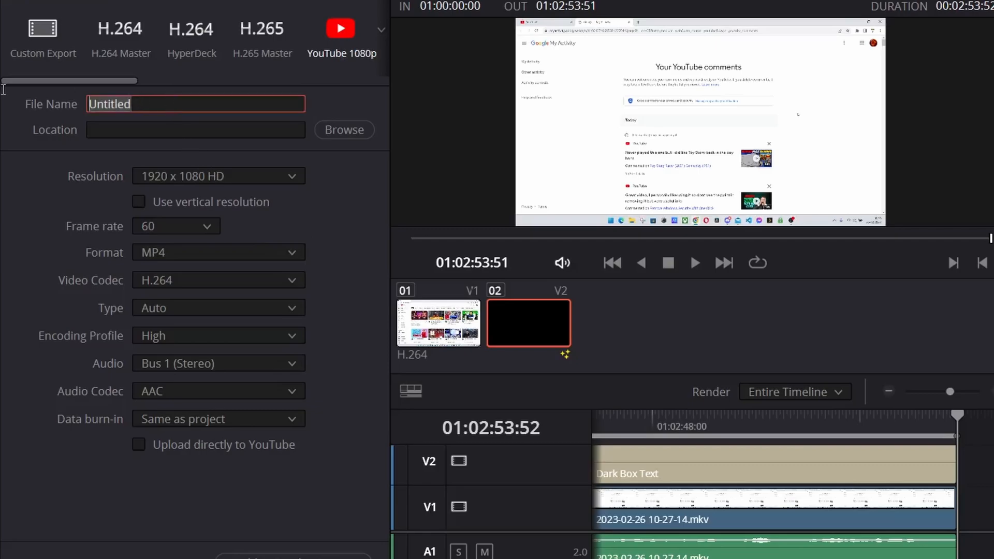
# Name the render 'View all Youtube Comments you've Made' and set resolution to 3840x2160 Ultra HD
pyautogui.write("View all Youtube Comments you've Made")
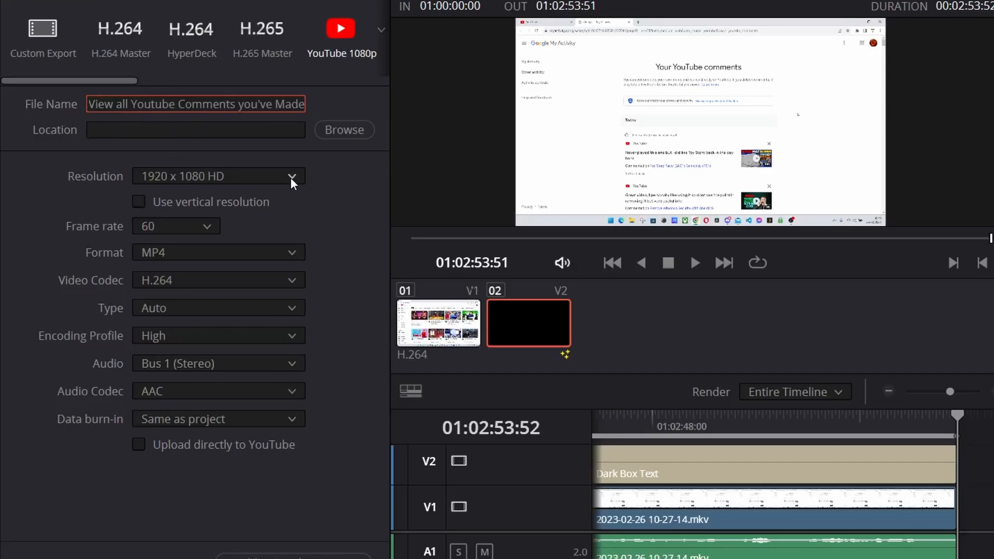
pyautogui.moveTo(46, 192)
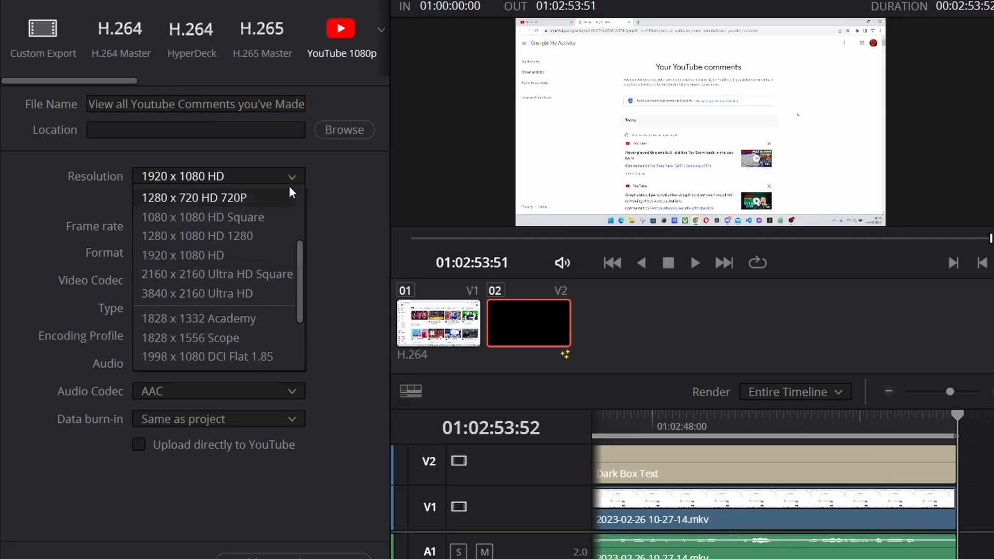
pyautogui.moveTo(165, 300)
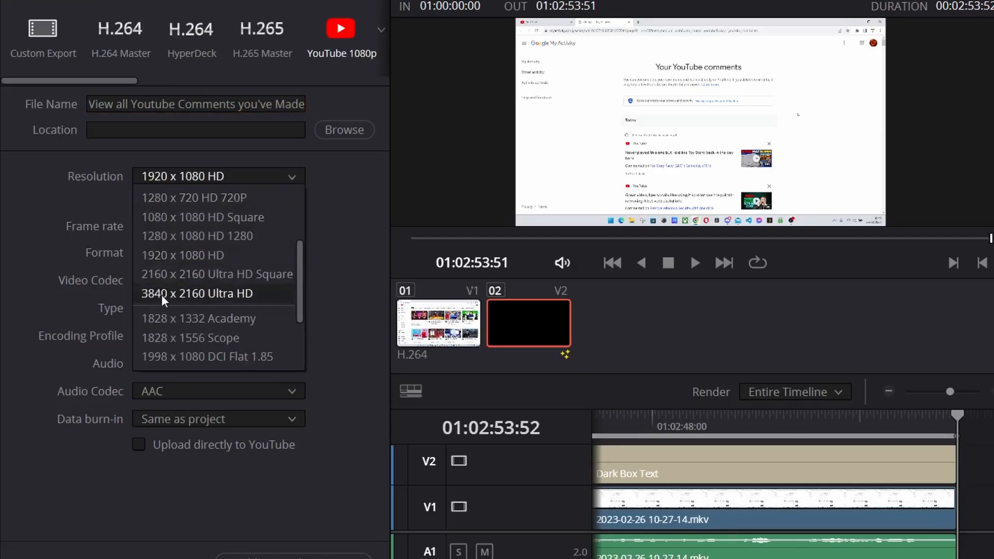
pyautogui.moveTo(233, 303)
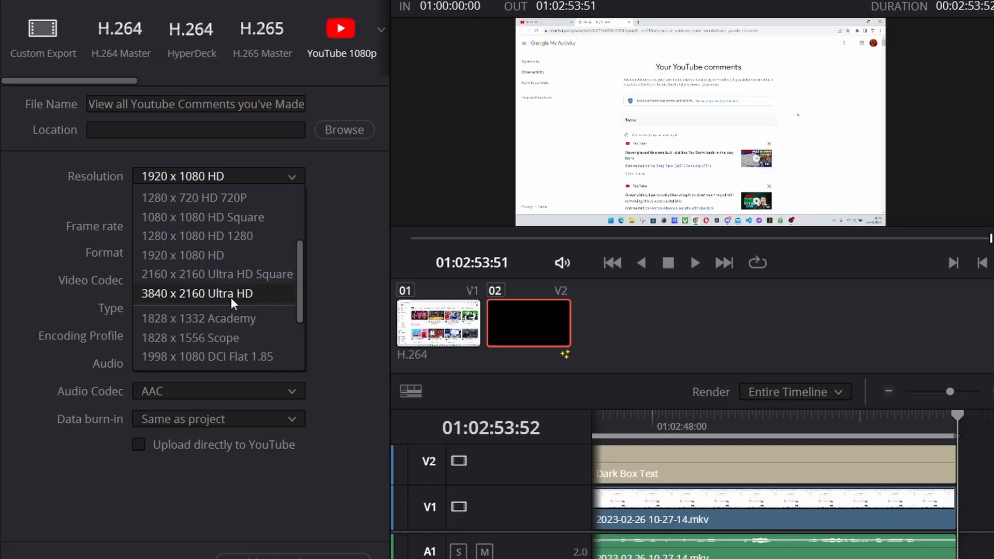
pyautogui.click(197, 293)
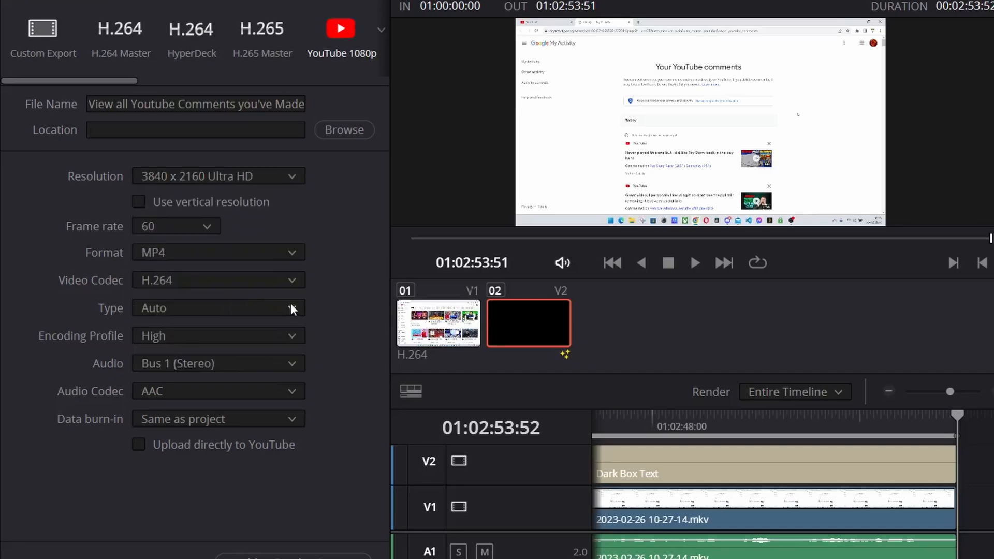
pyautogui.moveTo(301, 177)
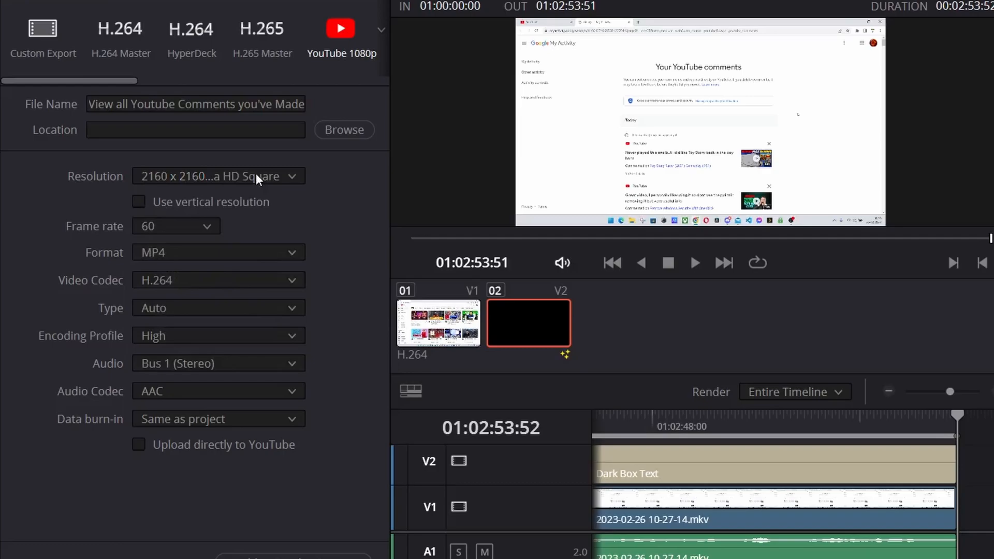
pyautogui.click(217, 176)
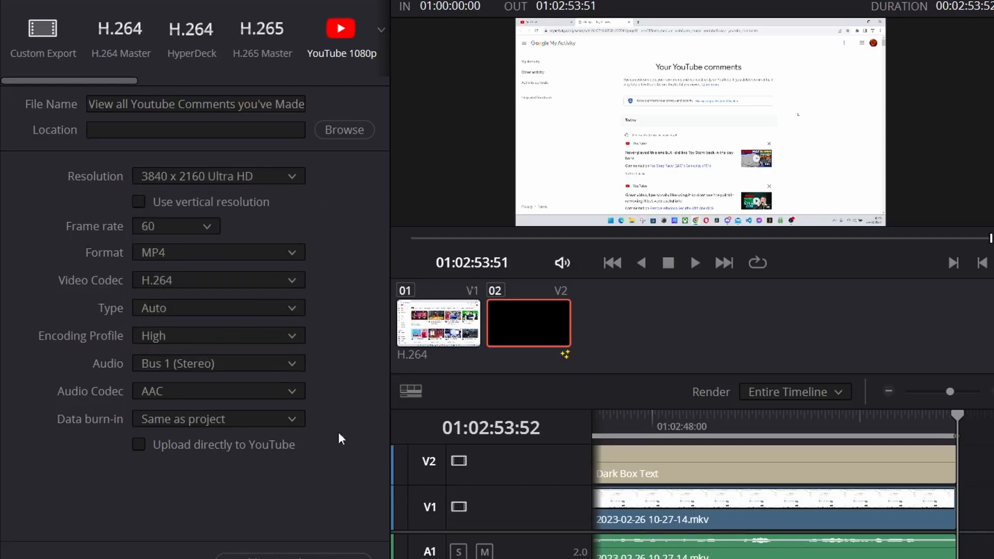
pyautogui.click(344, 130)
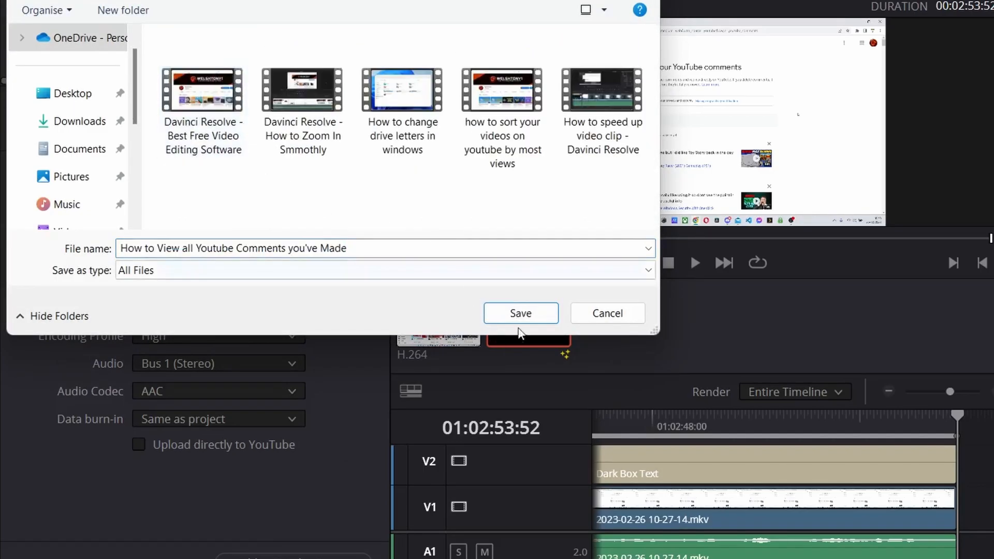
# Save the render to the Videos/YouTube folder in the location dialog
pyautogui.click(521, 313)
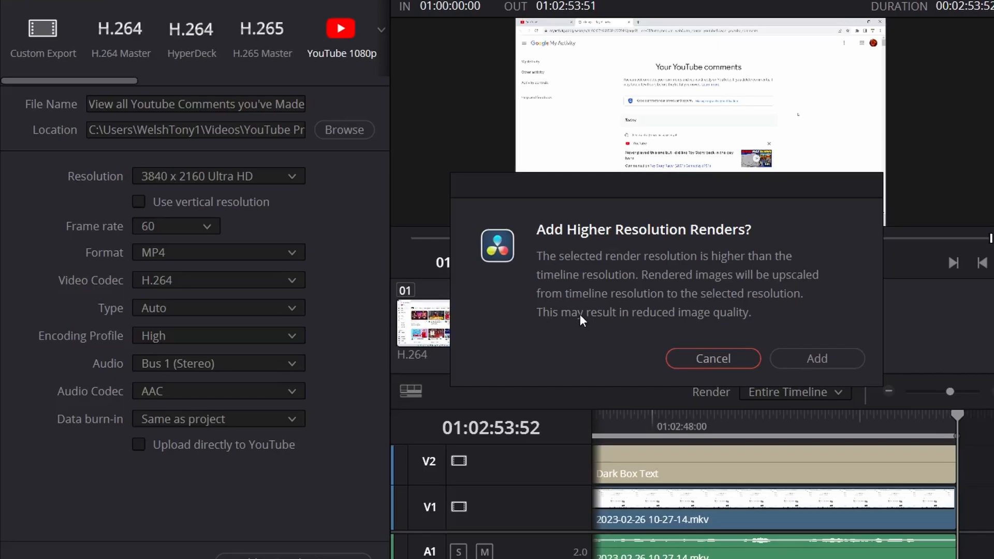
pyautogui.moveTo(582, 328)
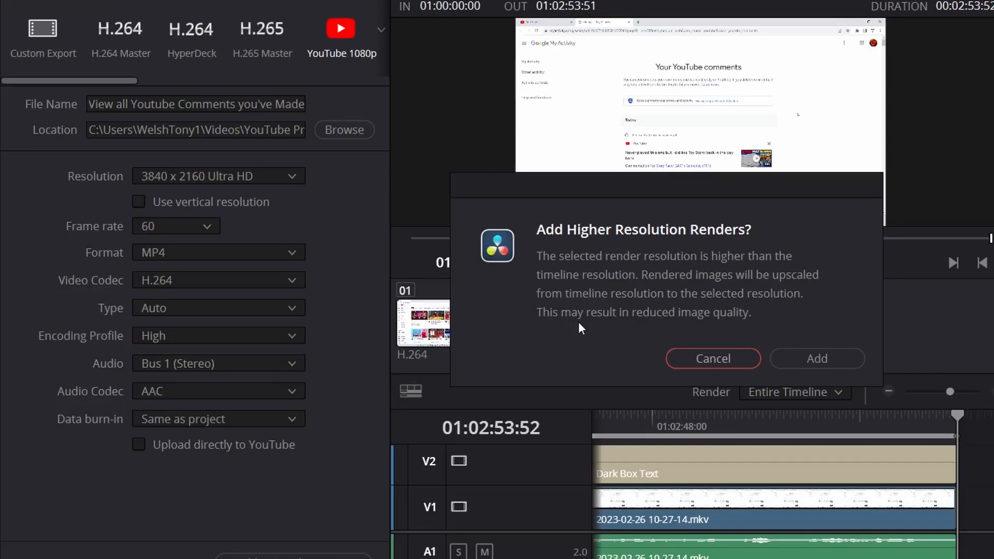
pyautogui.moveTo(559, 327)
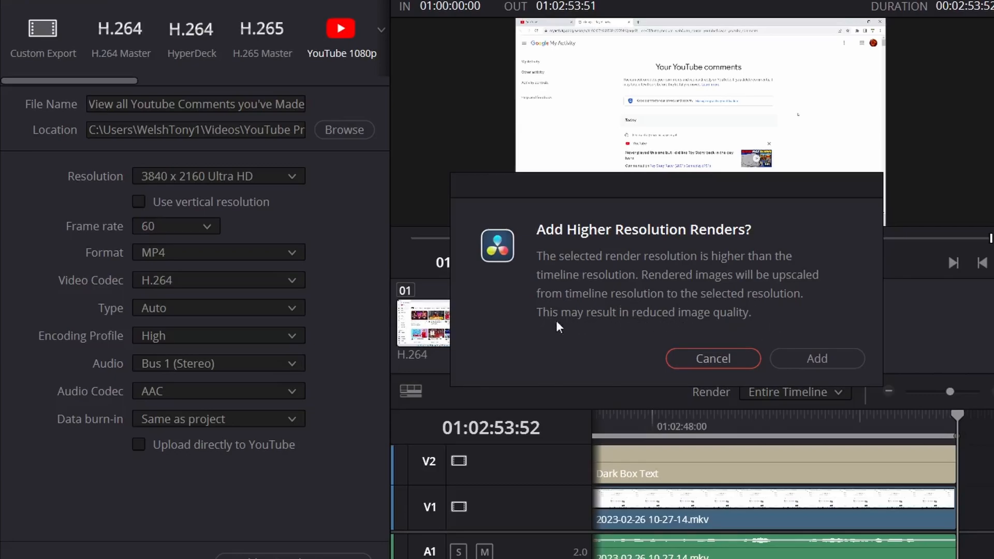
pyautogui.moveTo(831, 316)
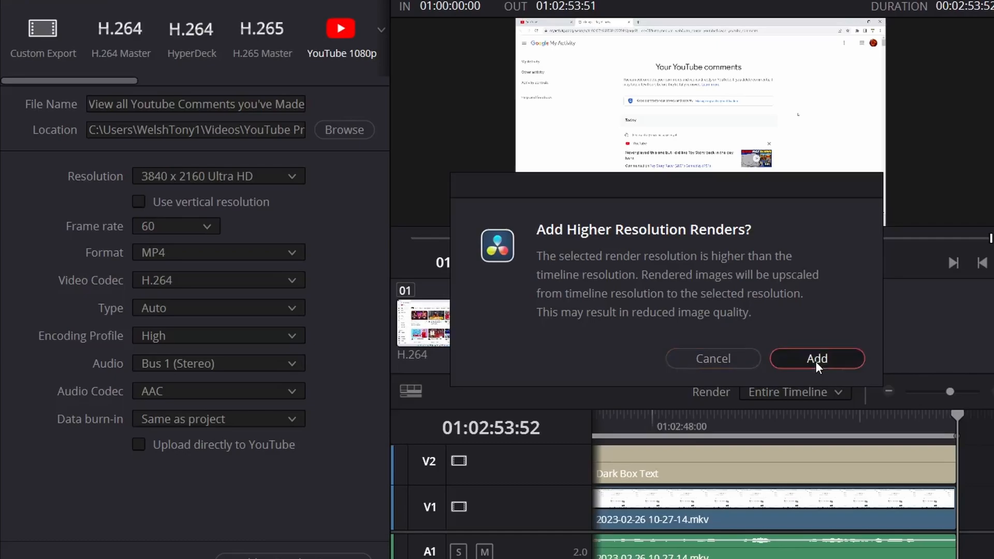
# Accept the Add Higher Resolution Renders prompt so the job joins the queue
pyautogui.click(817, 359)
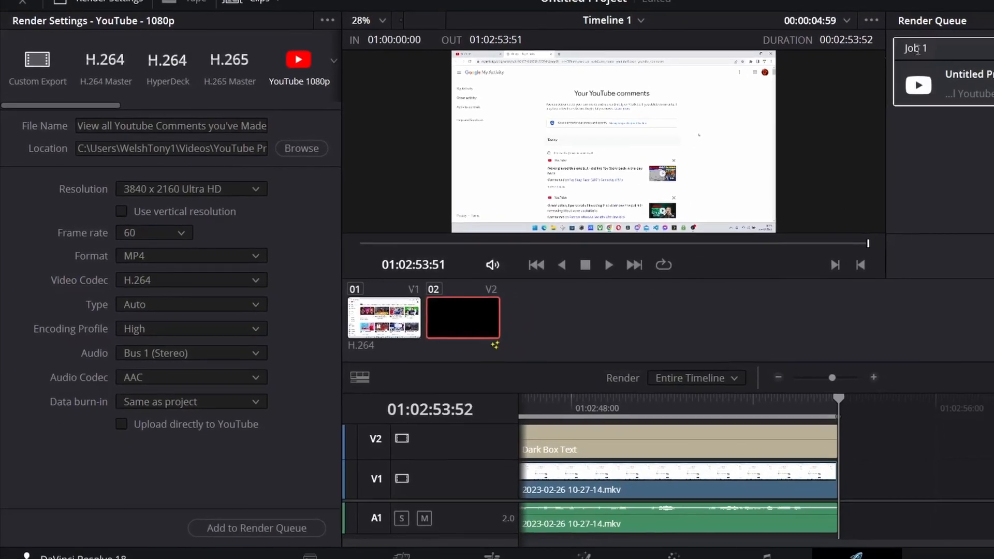